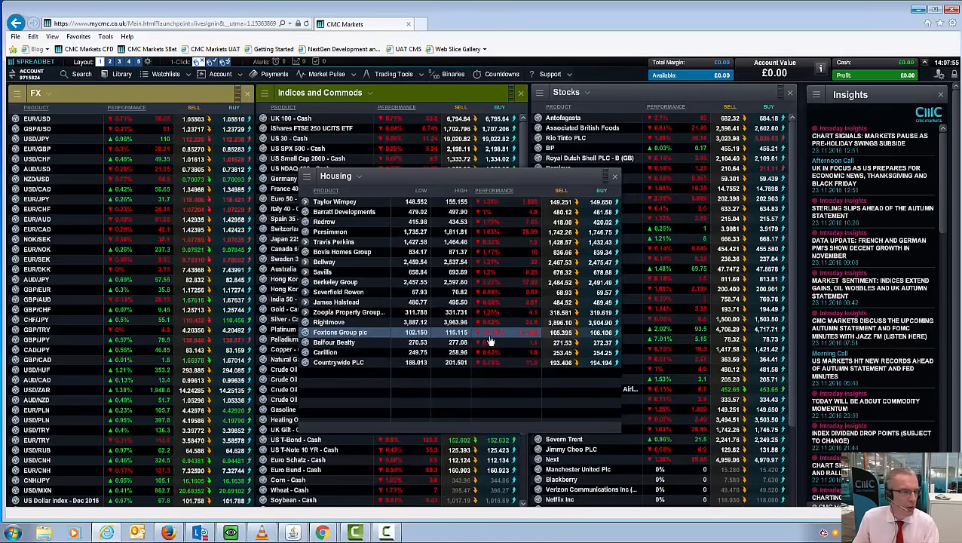
- Bring up a price chart for Foxtons Group plc from the Housing watchlist
right_click(339, 332)
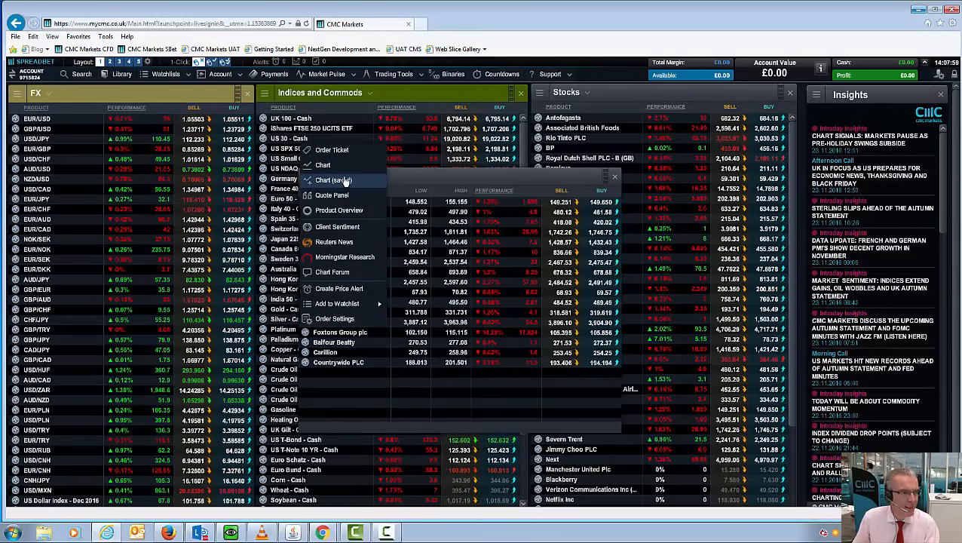
left_click(334, 181)
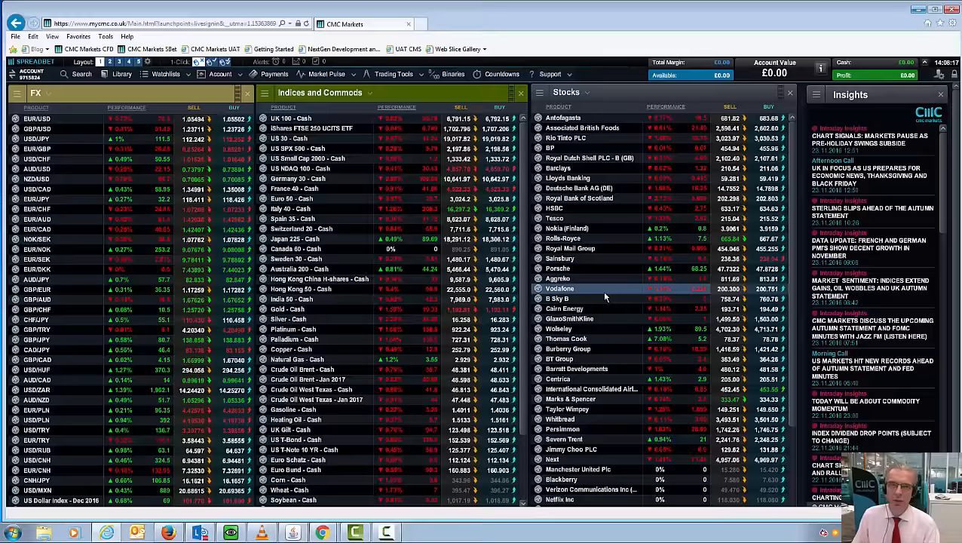
mouse_move(608, 346)
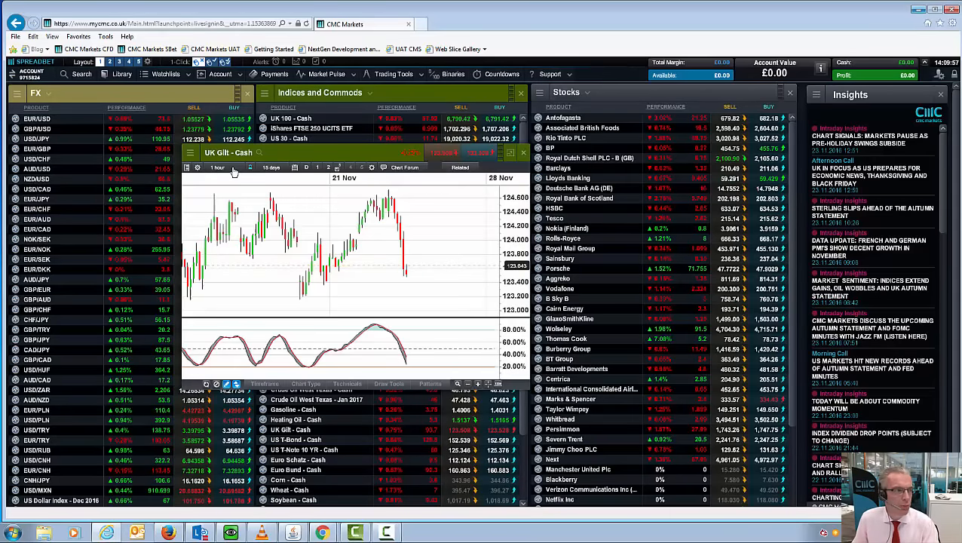
- Close the UK Gilt - Cash chart, leaving the dashboard of price panels
left_click(224, 166)
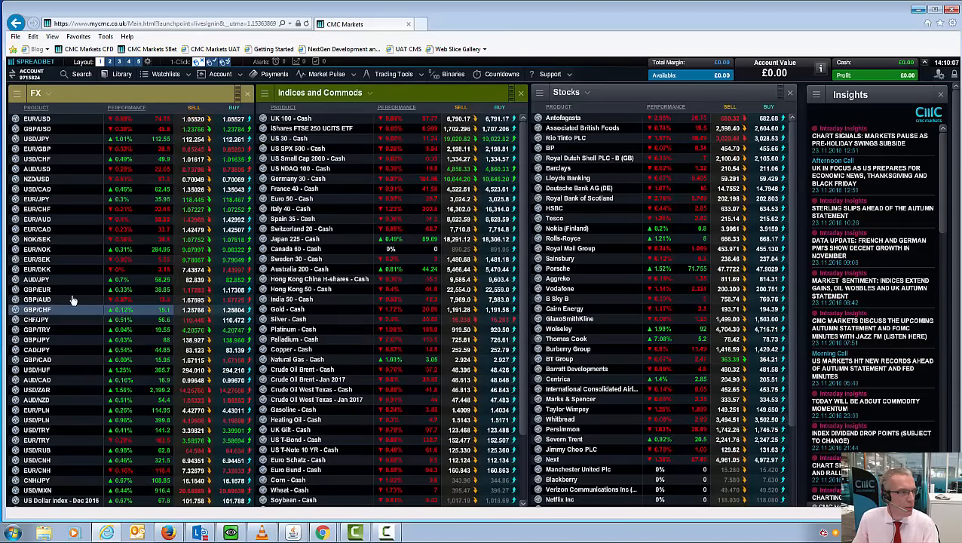
right_click(36, 309)
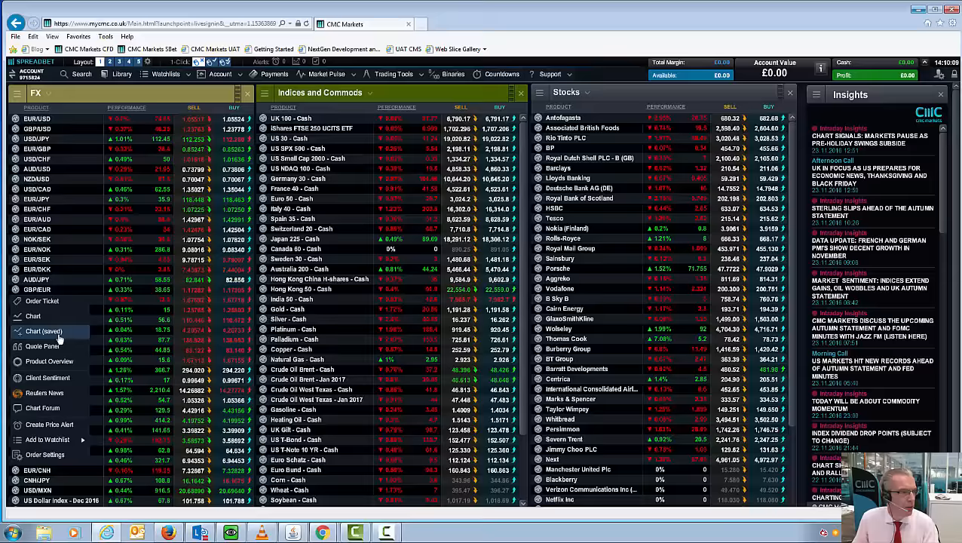
left_click(33, 316)
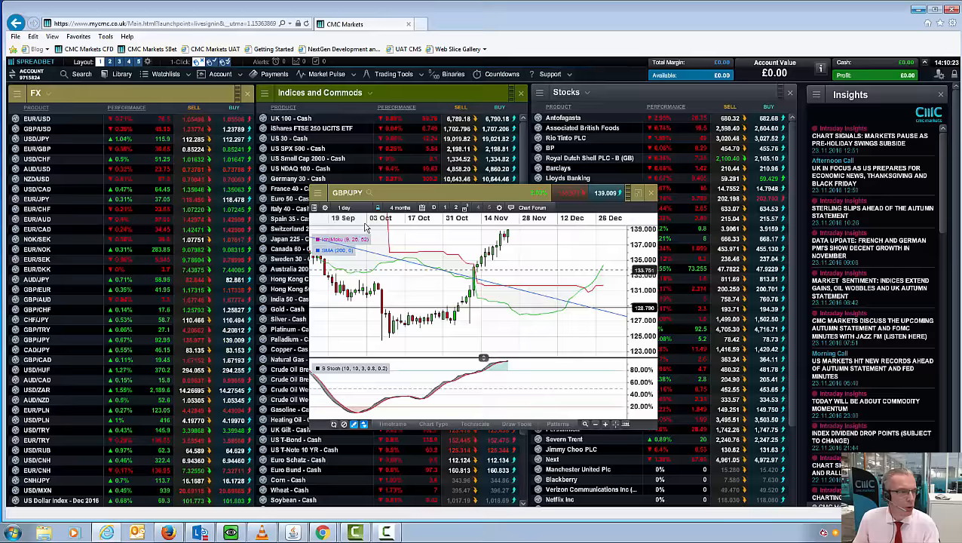
left_click(344, 208)
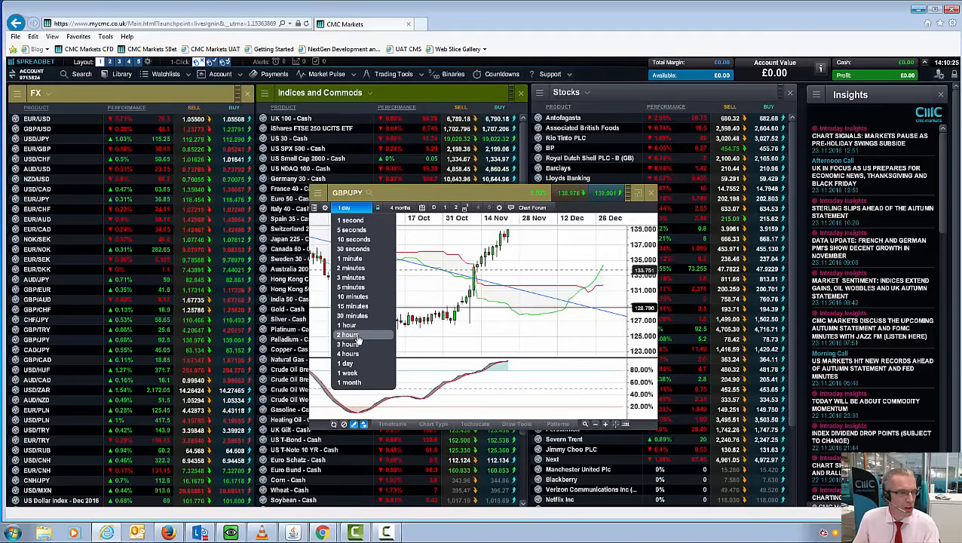
left_click(349, 335)
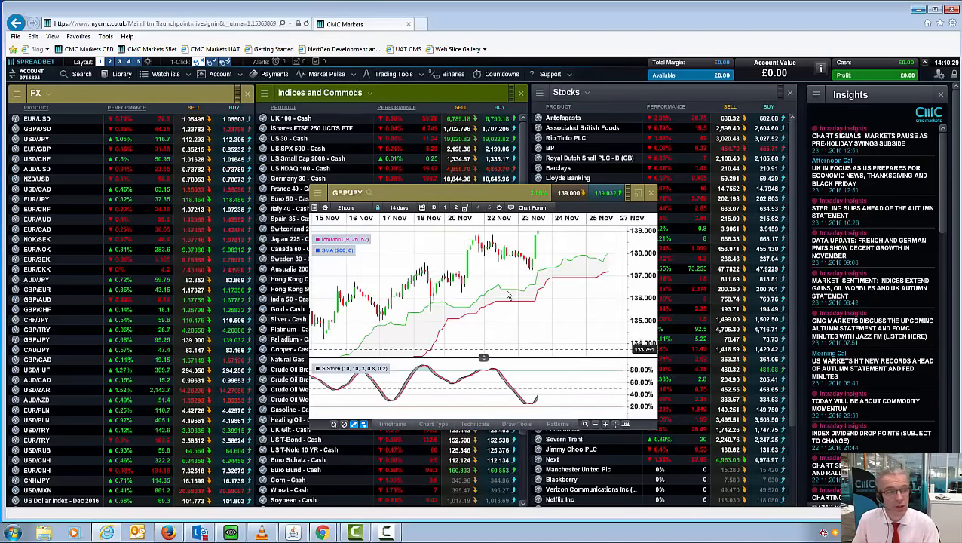
left_click(652, 193)
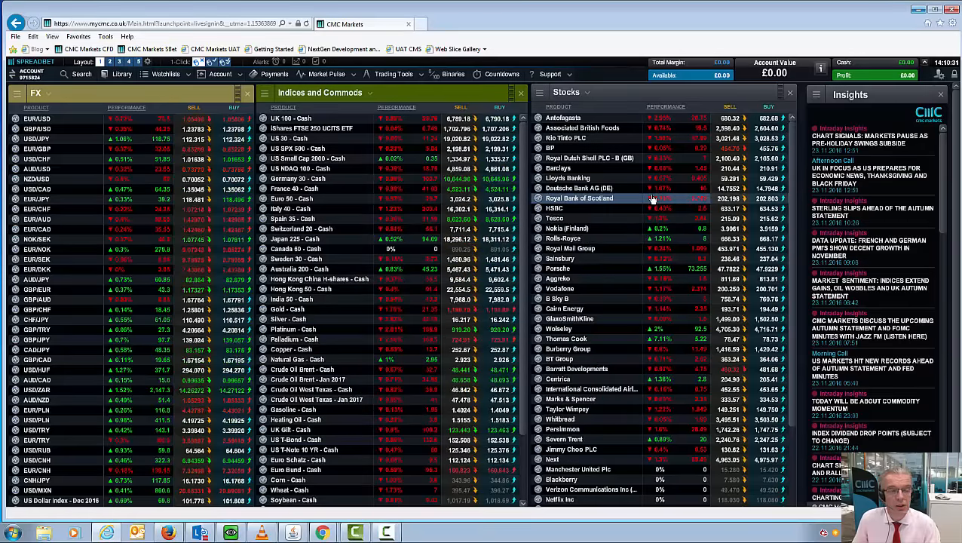